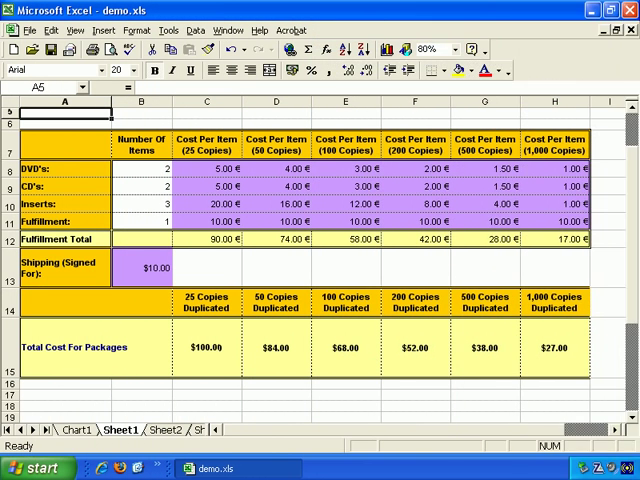
- Select cells A8:H11 covering the DVD's, CD's, Inserts and Fulfillment rows
left_click(206, 168)
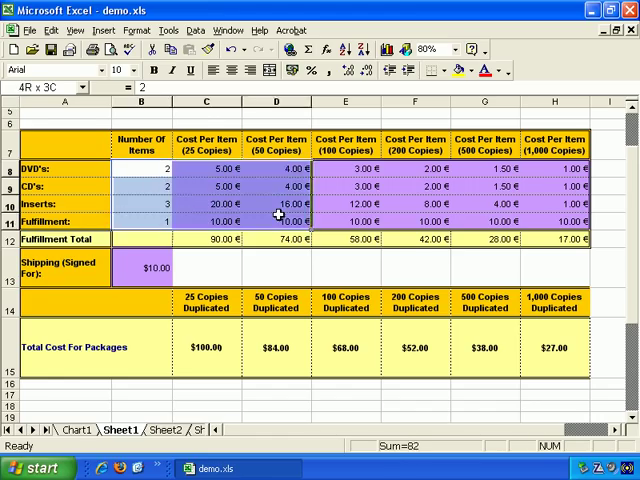
left_click_drag(276, 215, 414, 220)
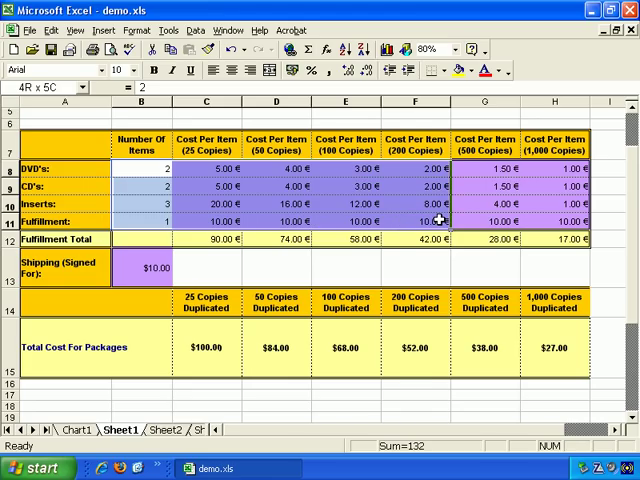
left_click(414, 221)
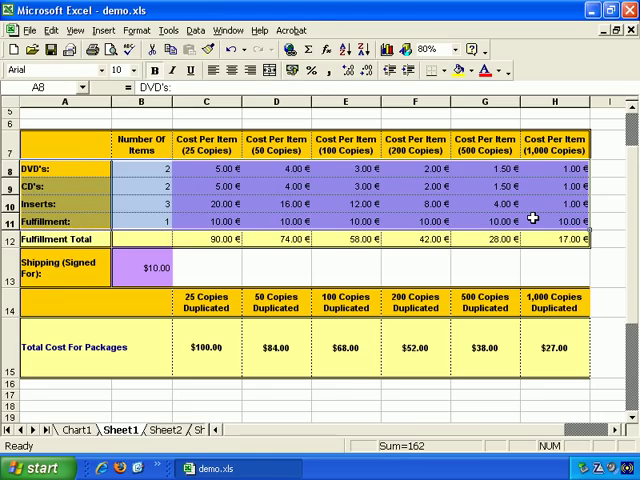
- Sort the selected rows ascending by column A with no header row
left_click(195, 30)
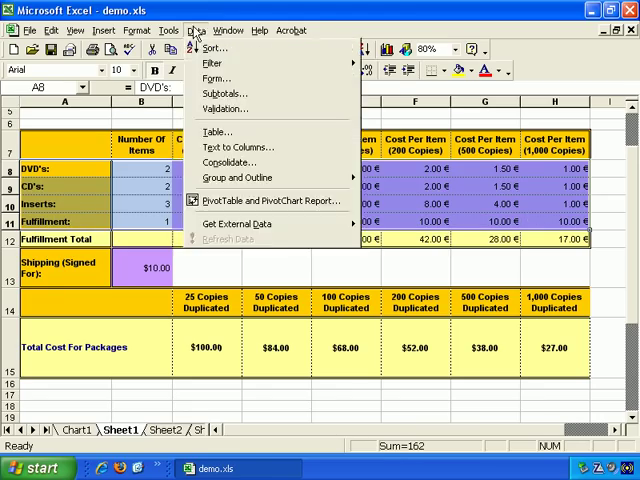
left_click(215, 48)
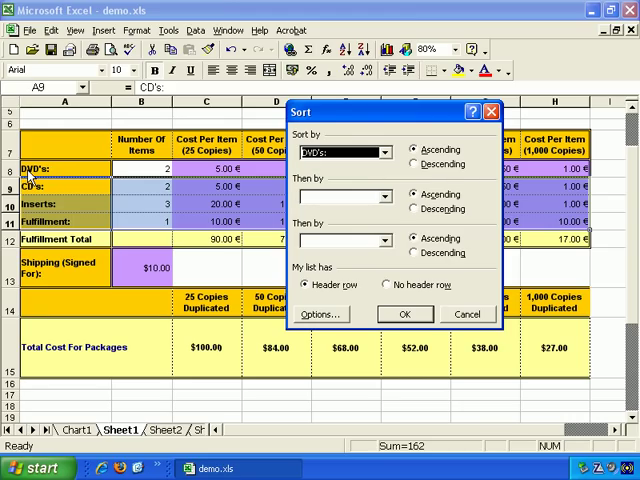
mouse_move(48, 180)
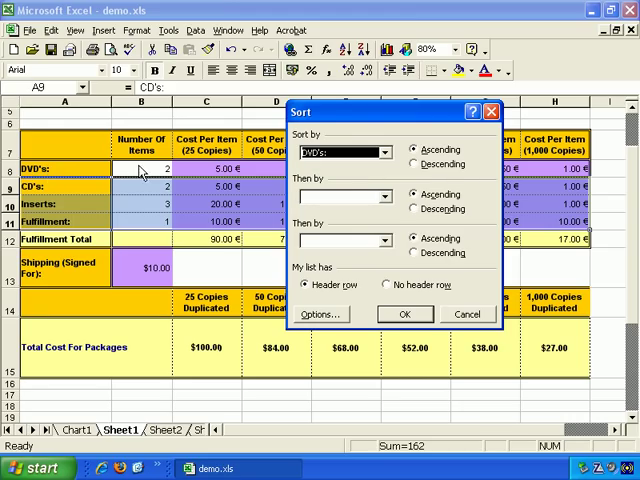
mouse_move(365, 178)
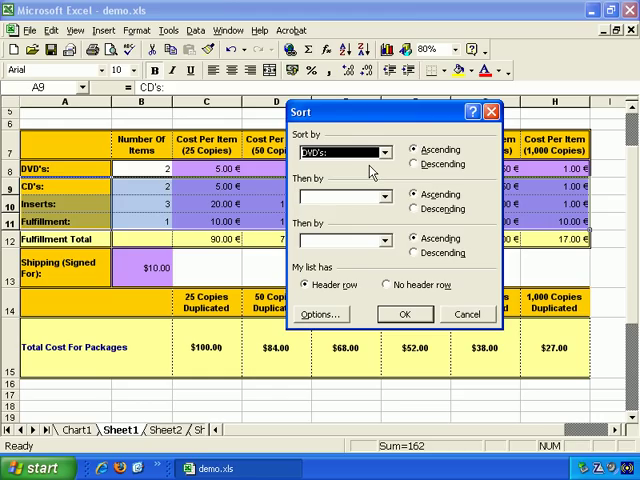
mouse_move(153, 210)
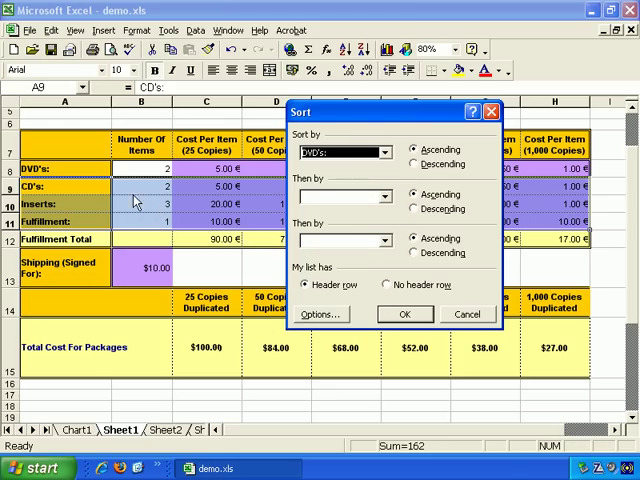
mouse_move(85, 172)
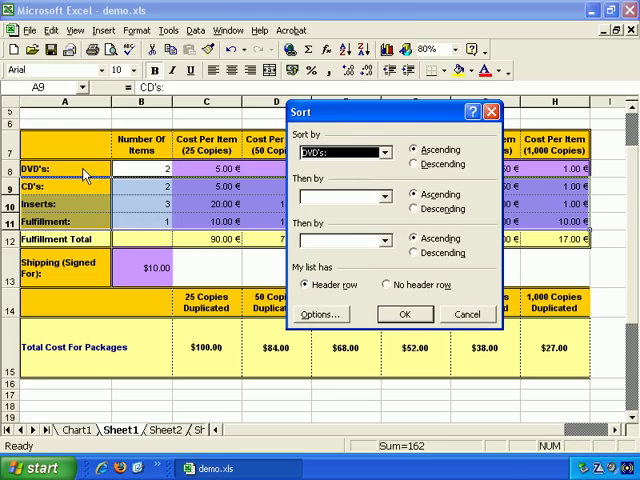
mouse_move(218, 178)
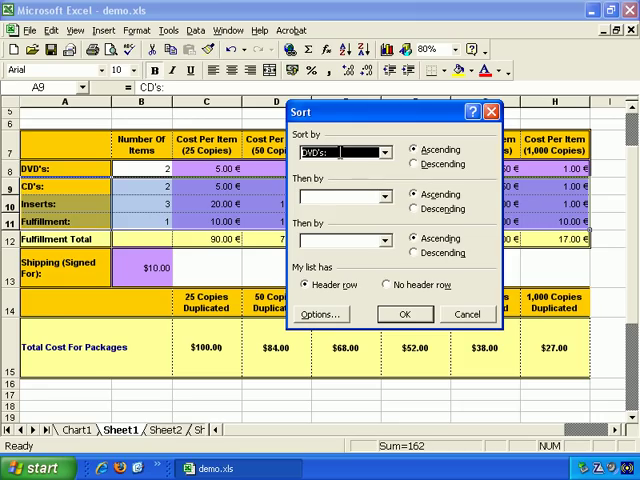
mouse_move(77, 221)
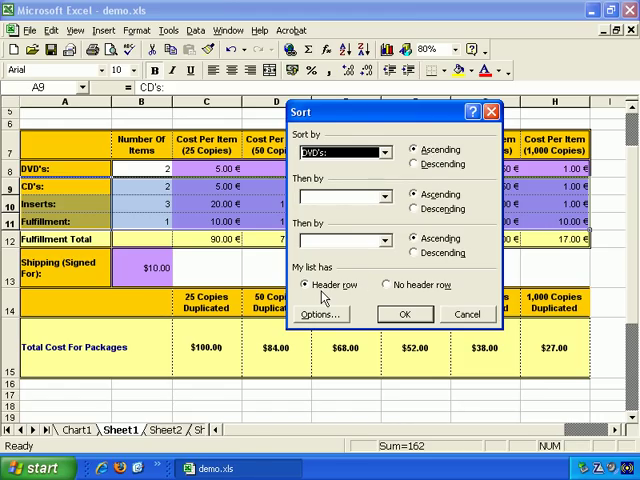
left_click(387, 285)
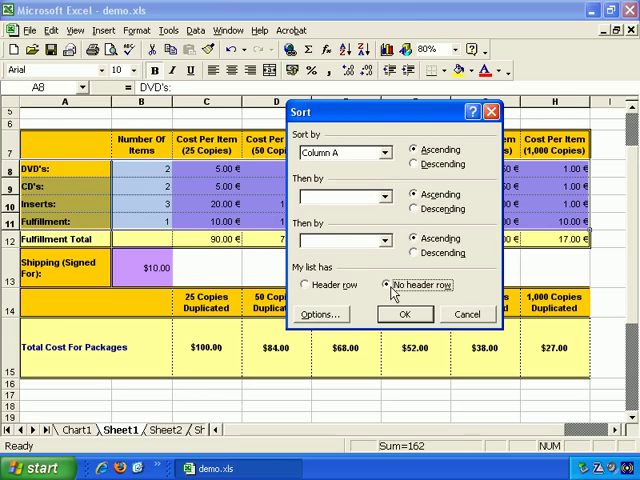
left_click(309, 285)
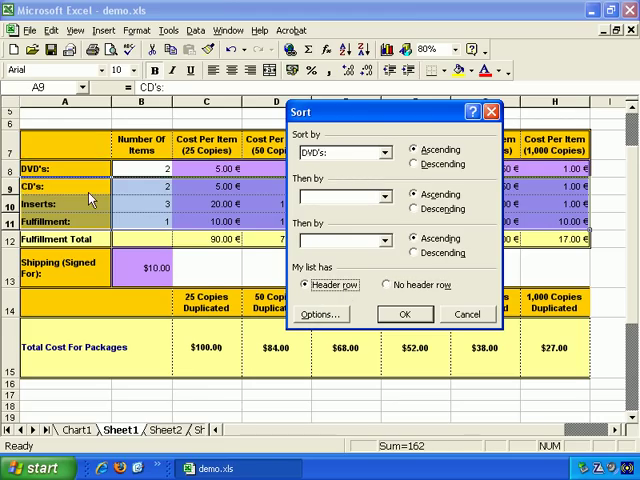
mouse_move(218, 178)
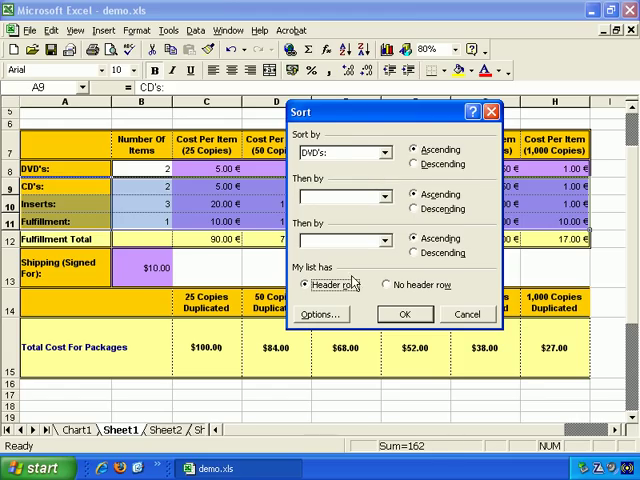
left_click(386, 285)
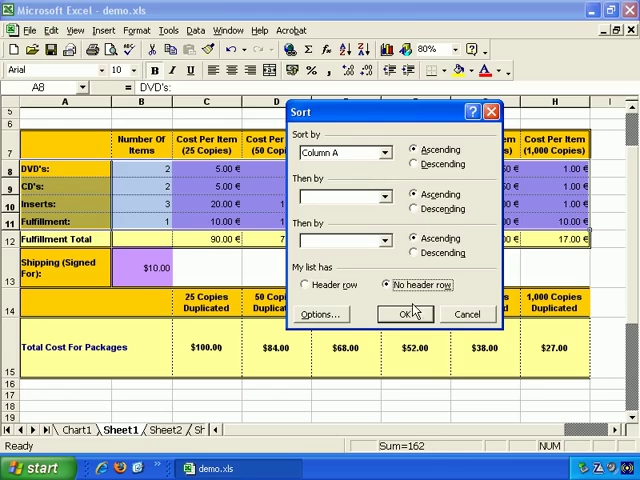
left_click(405, 314)
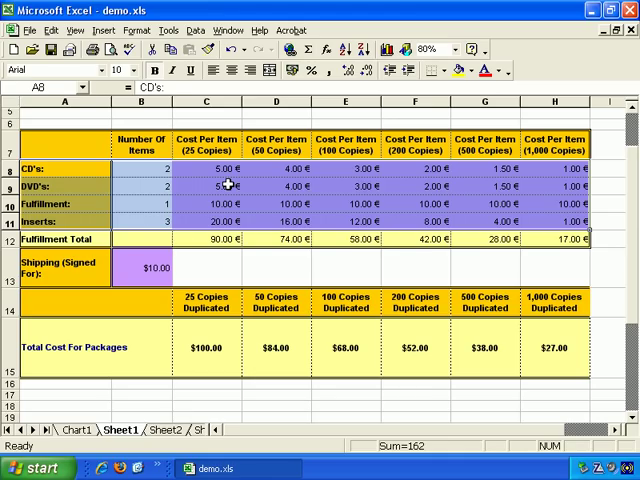
left_click_drag(63, 171, 63, 205)
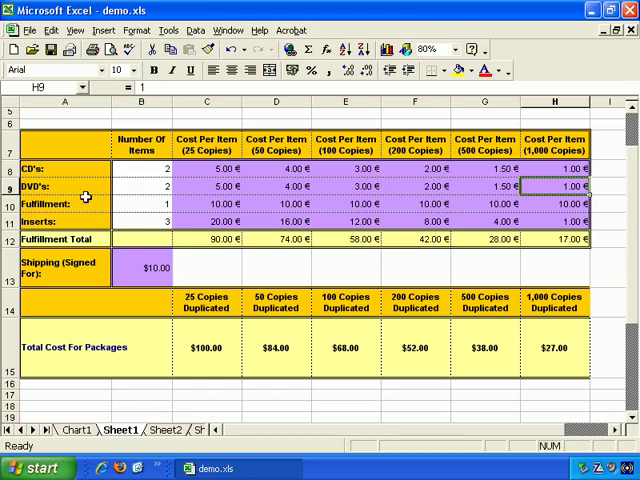
left_click(62, 198)
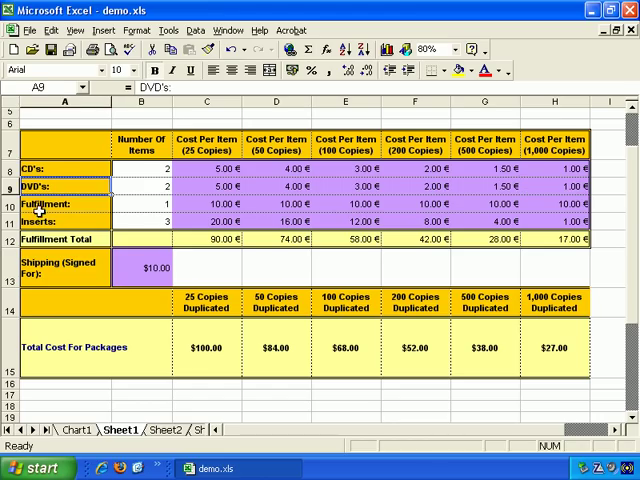
left_click(63, 205)
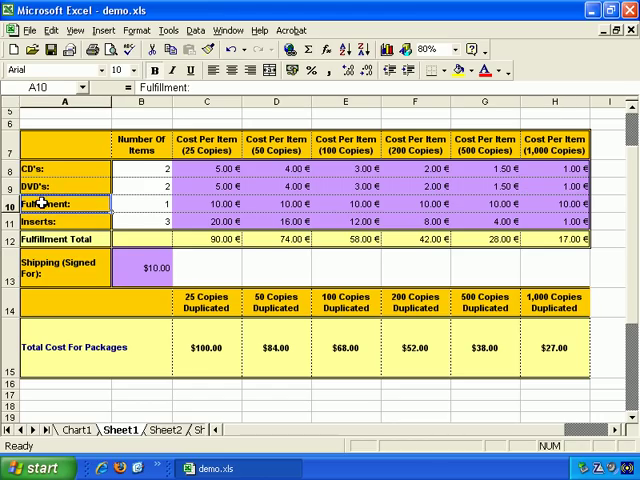
left_click(64, 172)
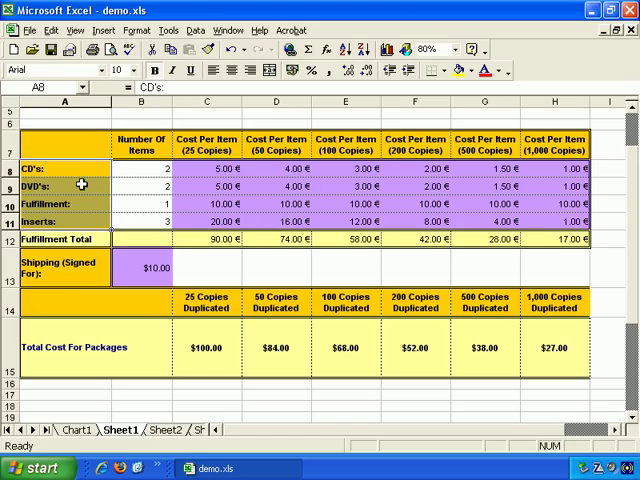
left_click(63, 208)
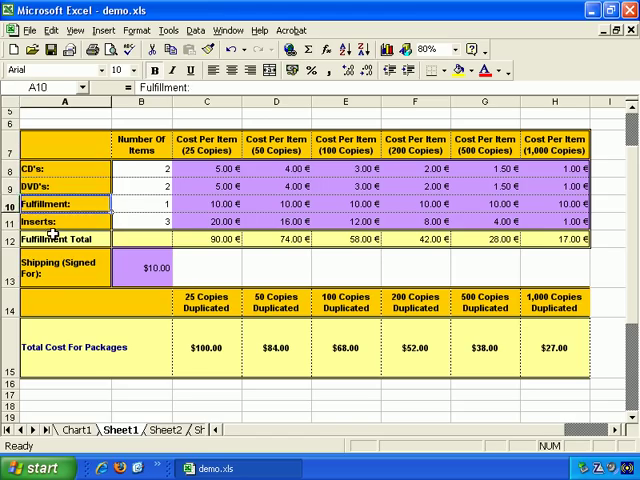
left_click(63, 222)
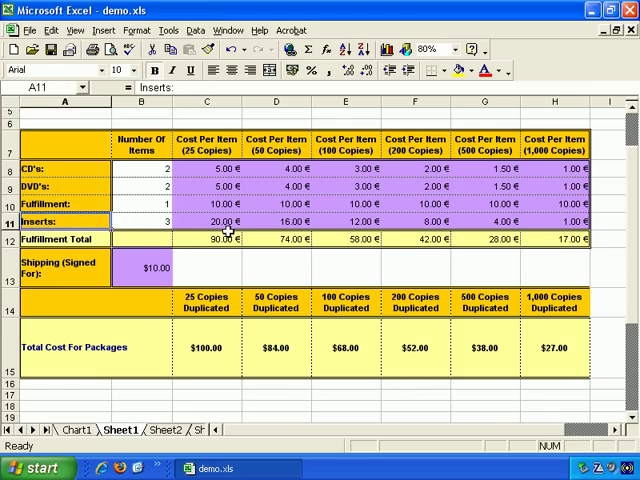
mouse_move(147, 440)
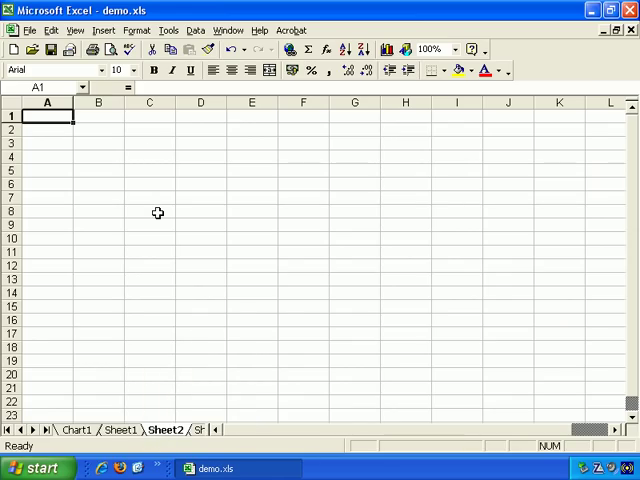
mouse_move(143, 150)
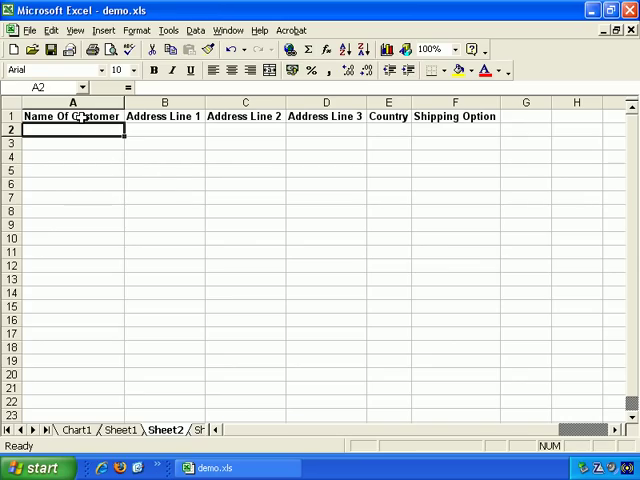
- Enter headings Name Of Customer through Shipping Option and widen the Address Line 2–3 columns
left_click(72, 116)
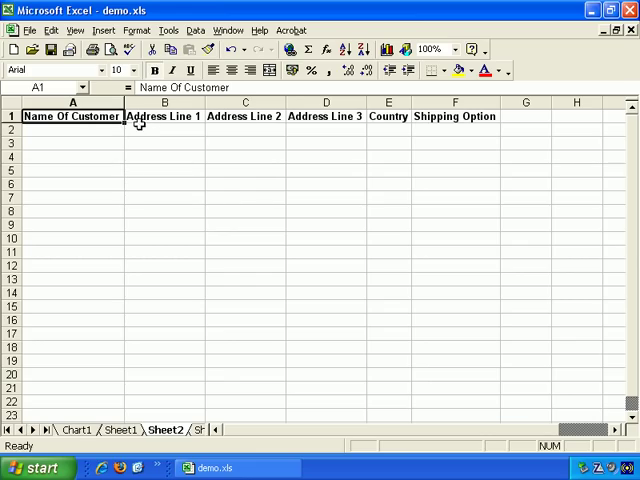
left_click(326, 116)
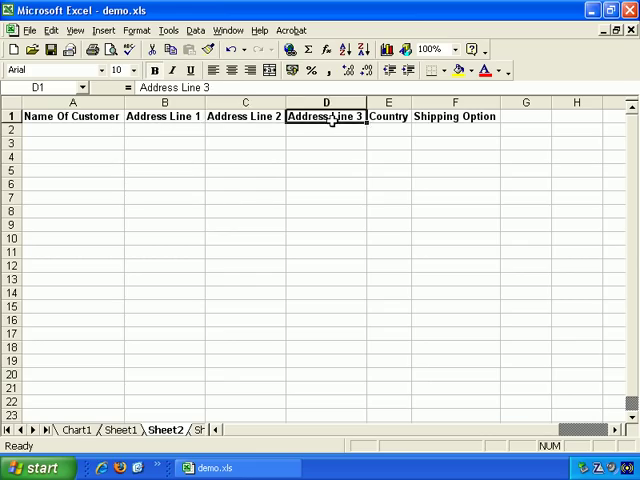
left_click(388, 116)
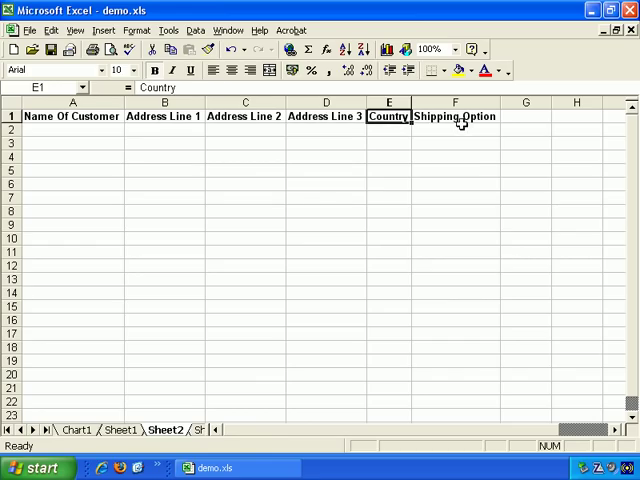
left_click(455, 116)
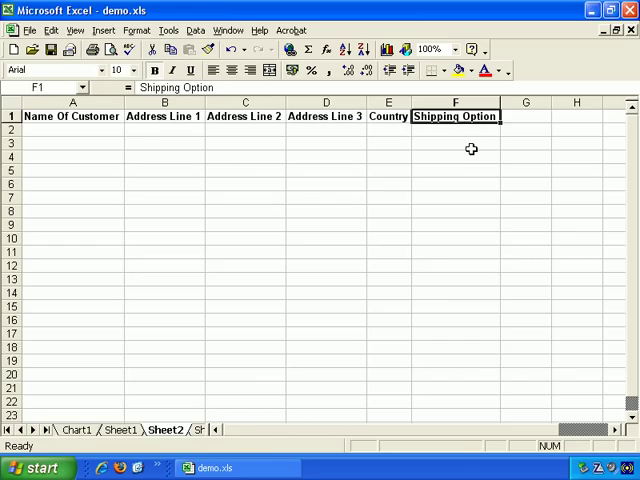
mouse_move(118, 104)
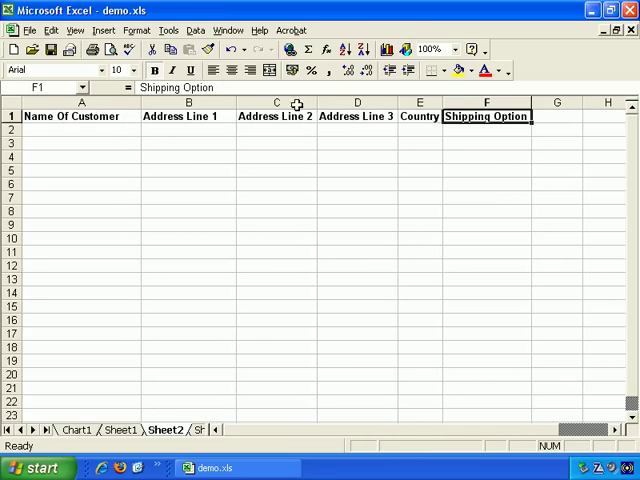
left_click_drag(311, 102, 335, 102)
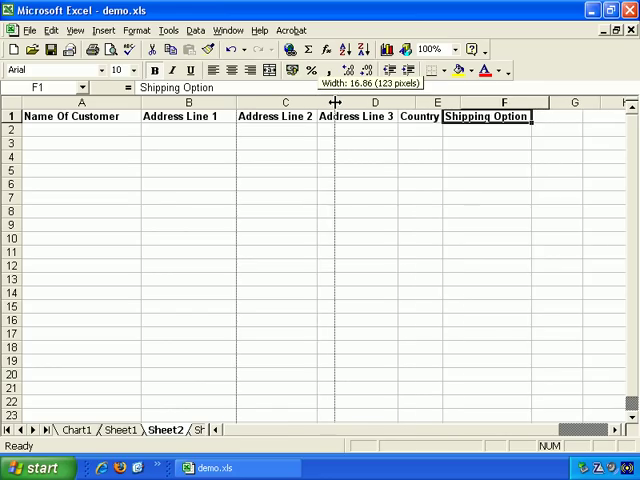
left_click_drag(335, 101, 426, 101)
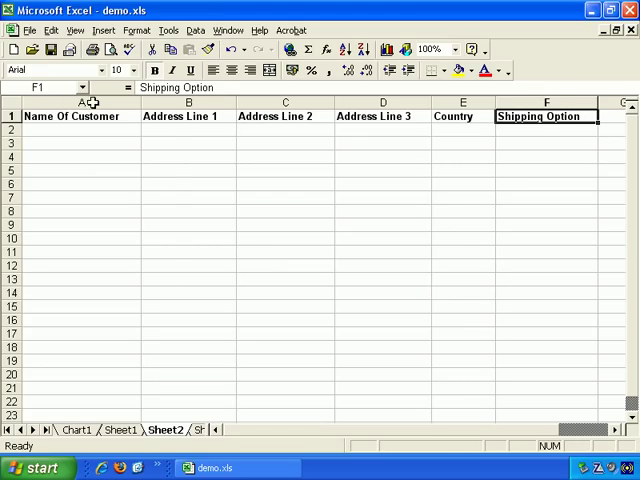
- Insert a new column A headed 'Package Type' and widen it to fit
right_click(74, 102)
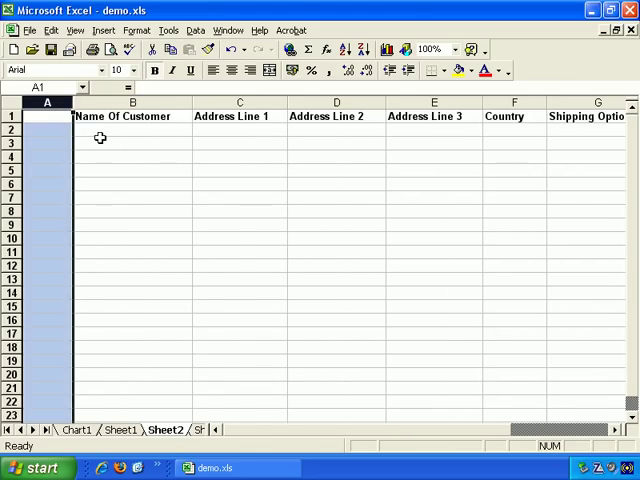
type("P")
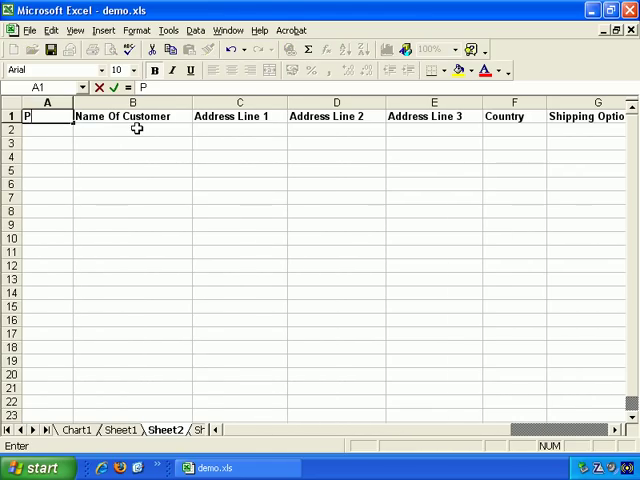
type("ackage Type")
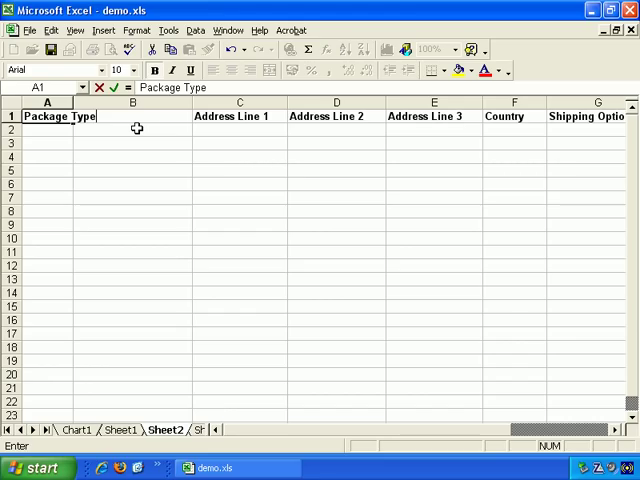
key("Return")
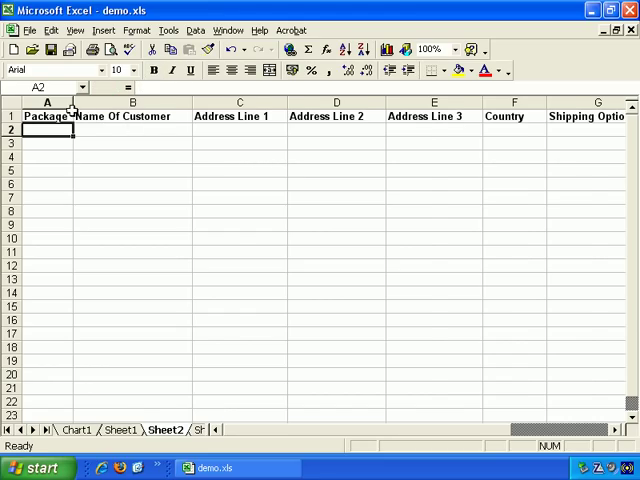
left_click_drag(75, 103, 110, 103)
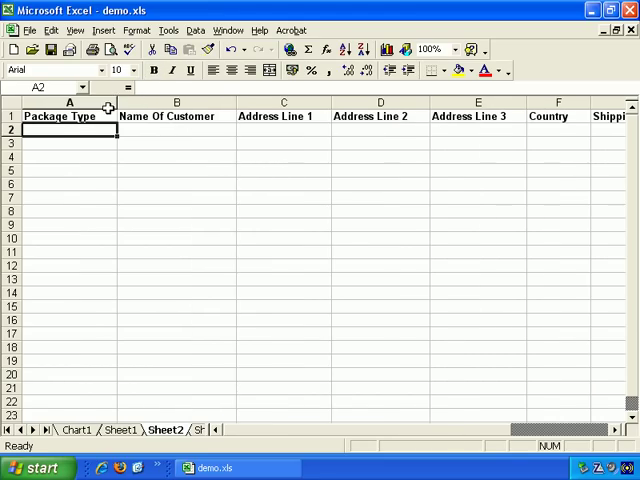
mouse_move(151, 137)
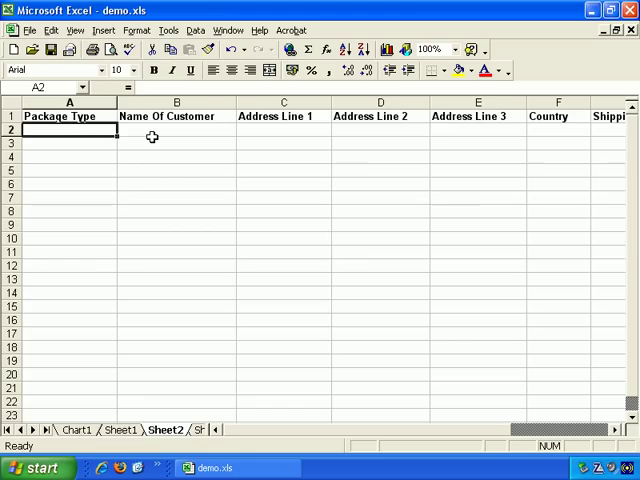
- Fill the Package Type cells in rows 2–14 with codes A, B and C
type("A")
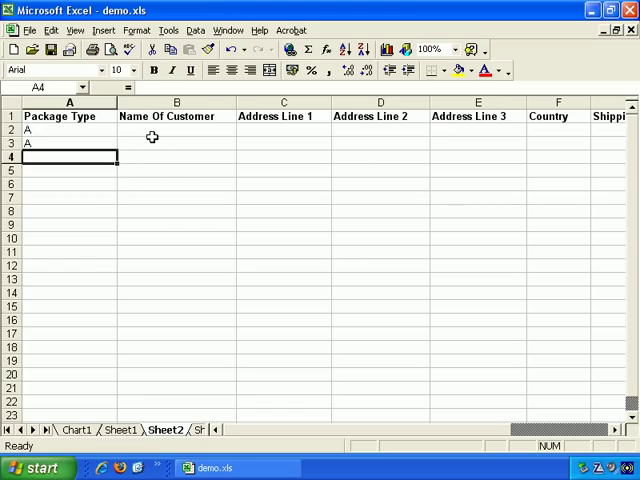
type("B")
left_click(69, 292)
type("C")
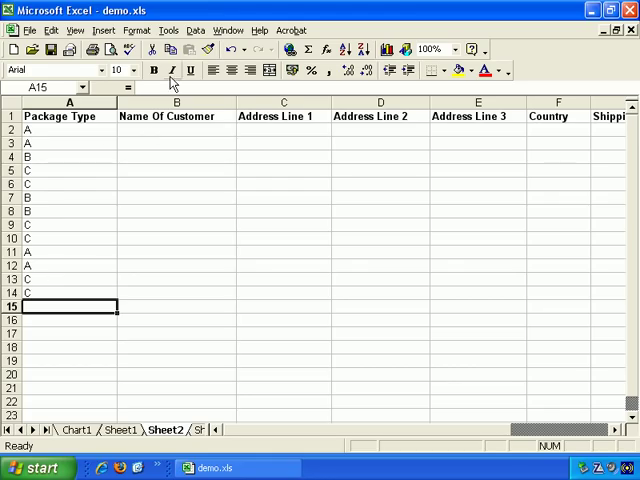
left_click(175, 131)
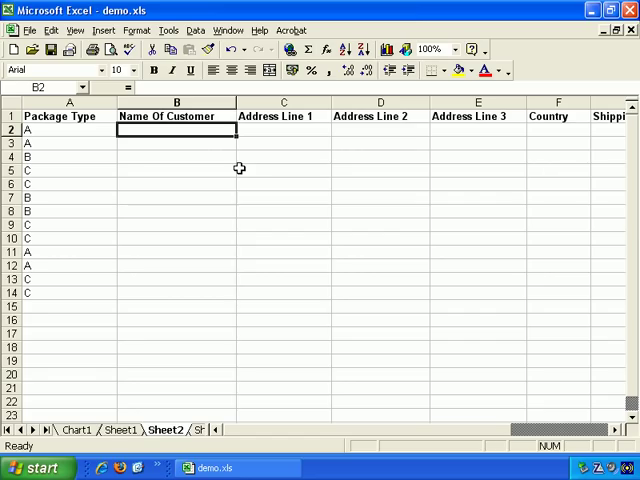
mouse_move(216, 130)
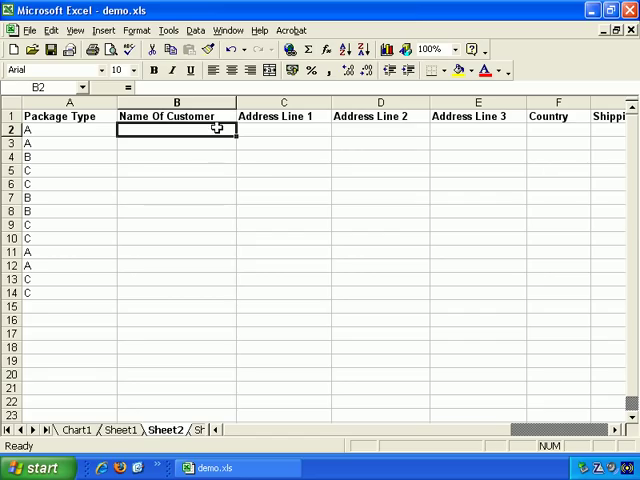
mouse_move(211, 134)
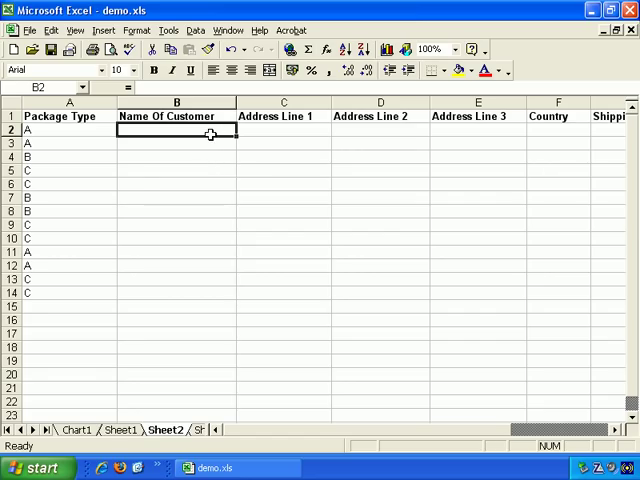
mouse_move(360, 159)
type("A")
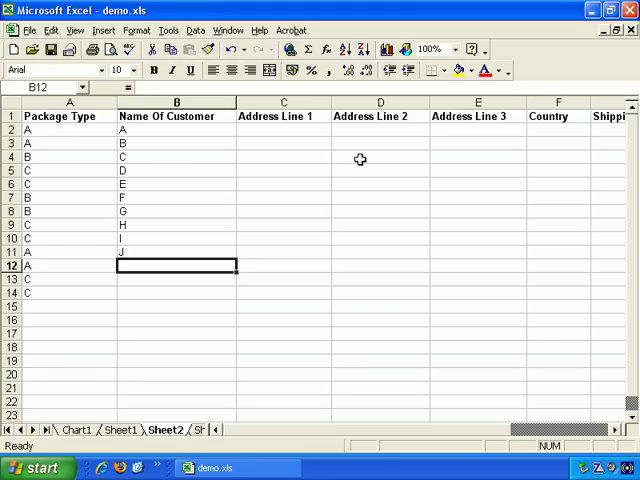
- Finish customer names through M and type 'abcdef' in the first Address Line 1 cell
type("M")
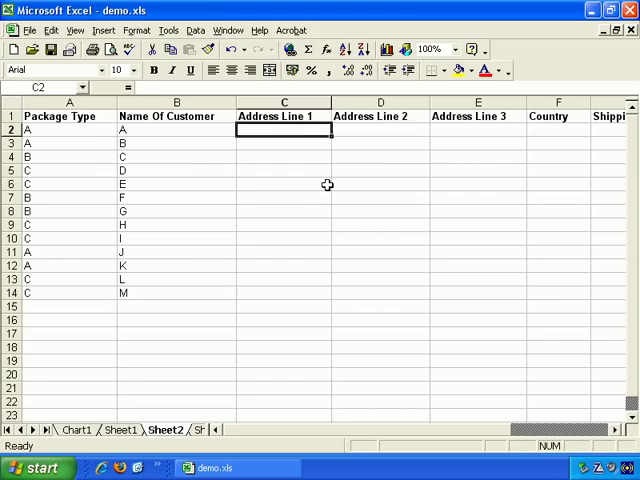
mouse_move(335, 202)
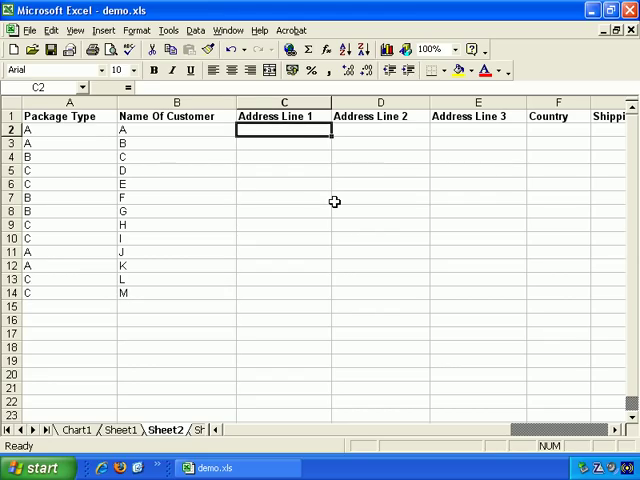
type("abcdef")
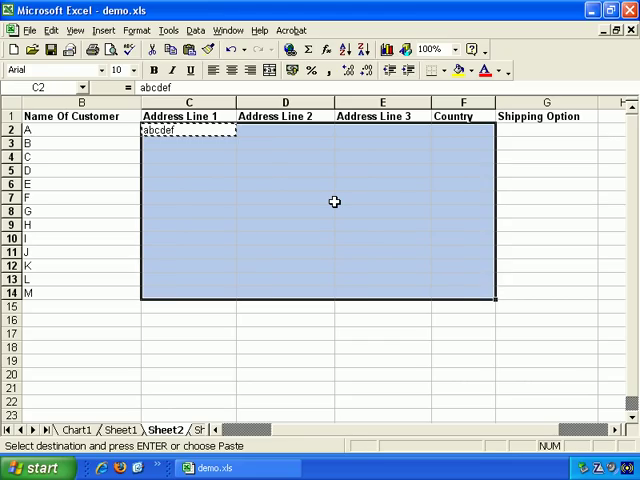
- Paste 'abcdef' into C2:F14 and fill Shipping Option cells with Option 1 or Option 2
key("Return")
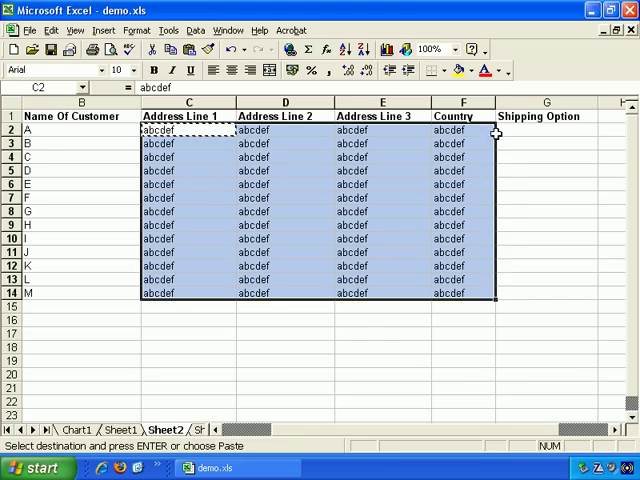
left_click(545, 129)
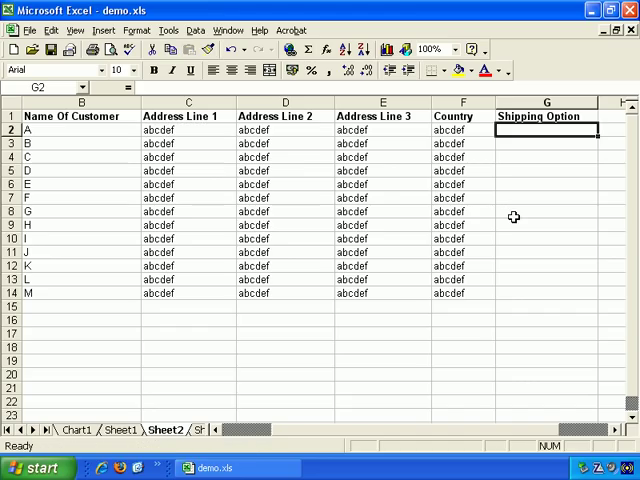
mouse_move(510, 184)
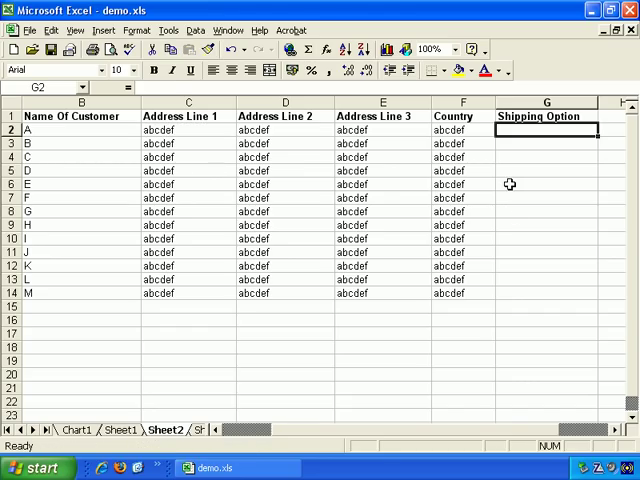
type("Option 1")
left_click(546, 143)
type("Option 2")
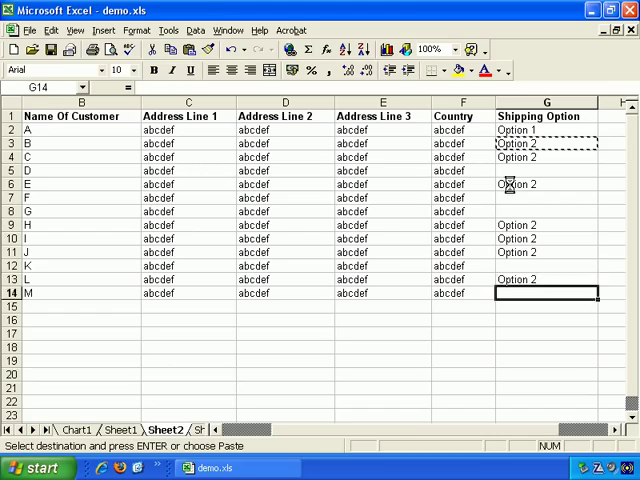
left_click(546, 129)
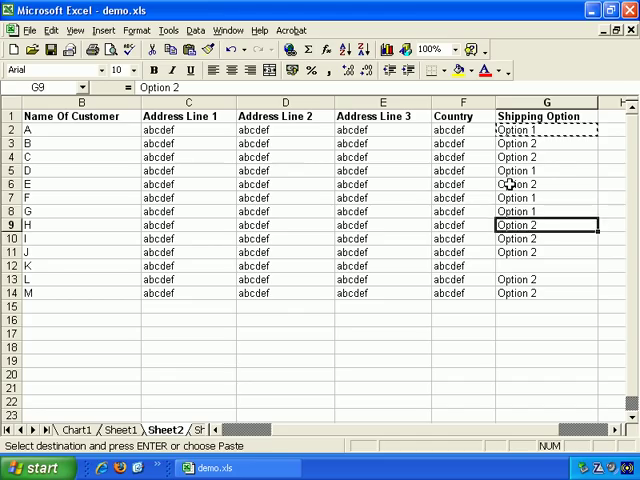
left_click(463, 265)
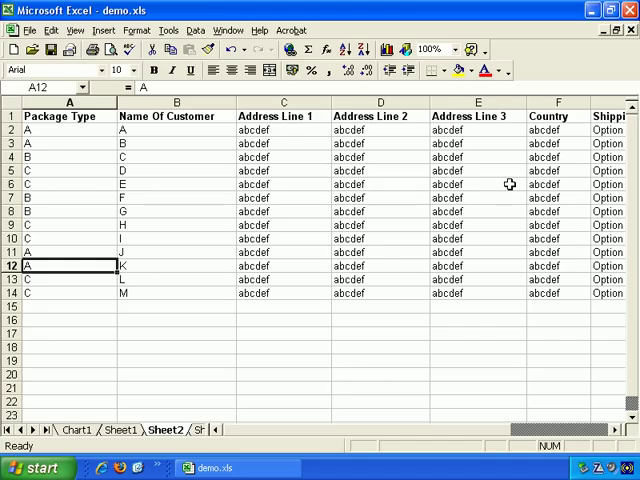
mouse_move(143, 122)
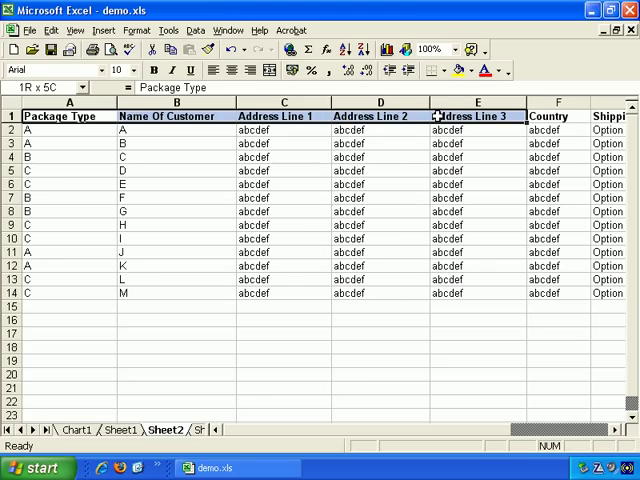
- Sort the list by Package Type ascending with a header row
left_click(63, 130)
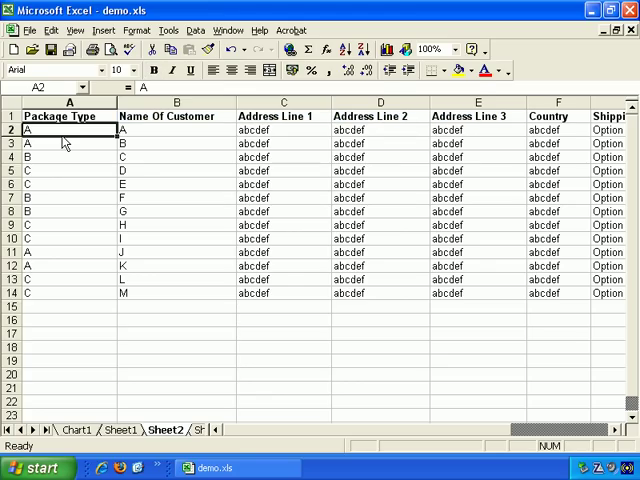
mouse_move(63, 132)
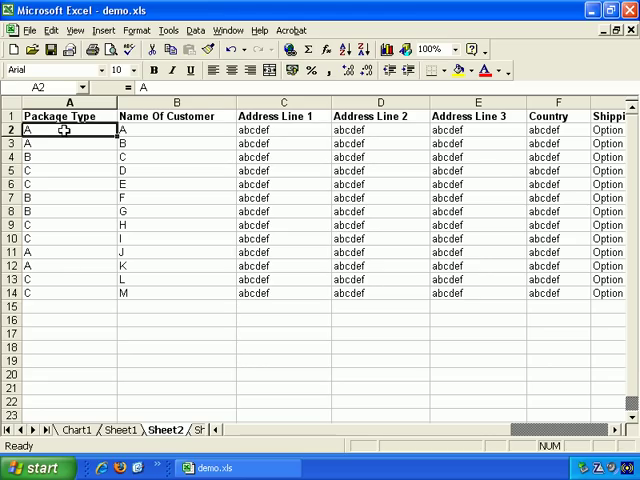
left_click(196, 30)
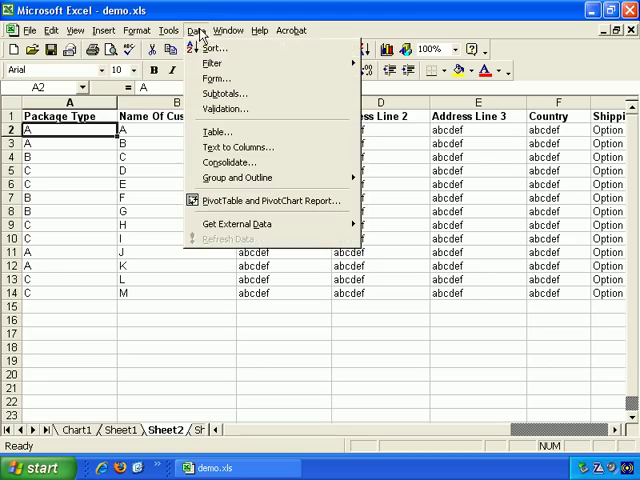
left_click(213, 48)
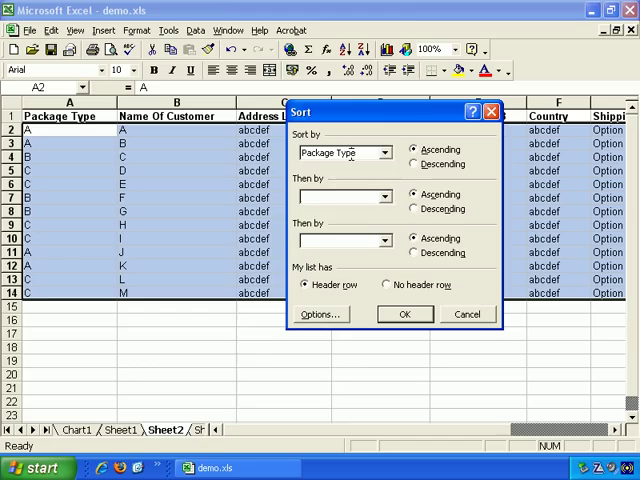
left_click(387, 152)
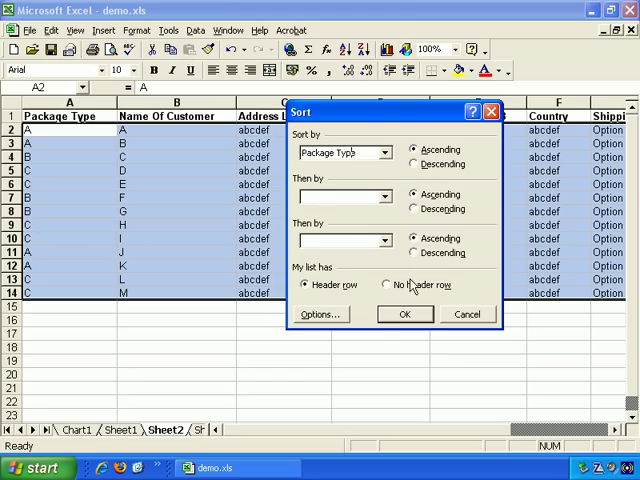
mouse_move(165, 210)
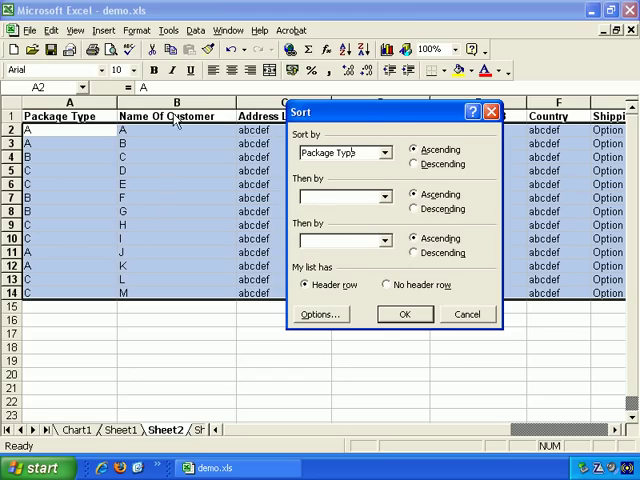
mouse_move(365, 305)
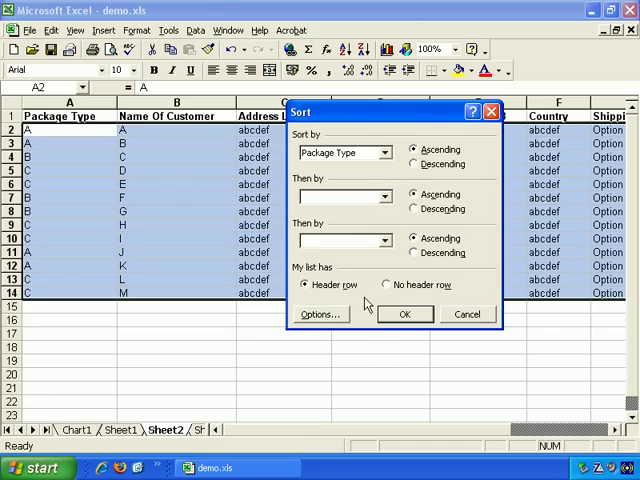
left_click(404, 314)
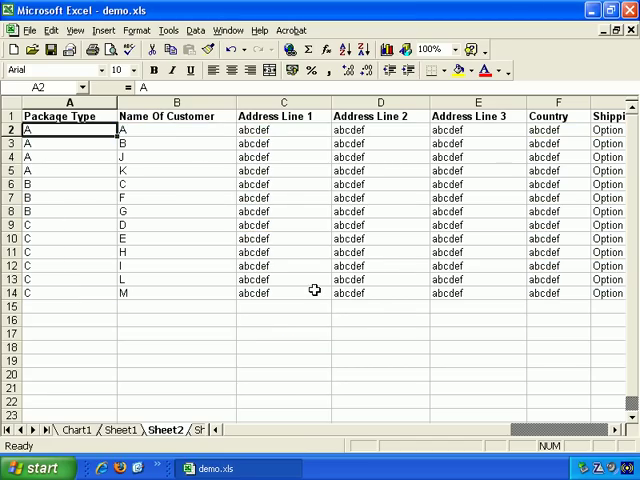
mouse_move(48, 167)
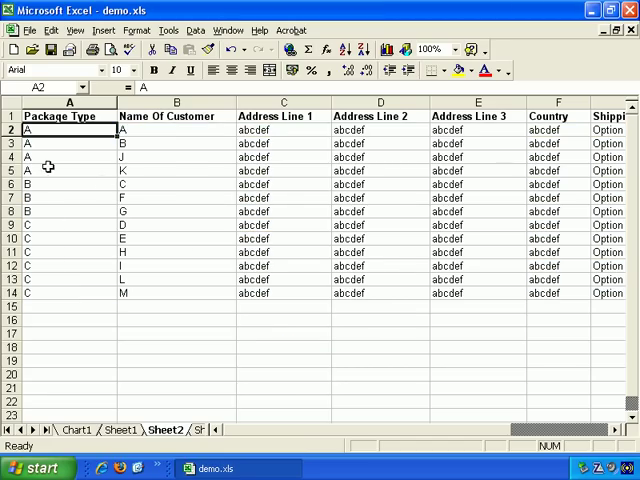
mouse_move(205, 170)
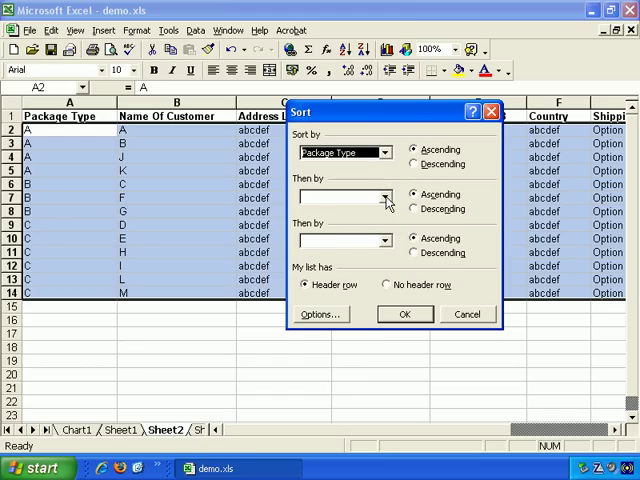
- Add Country and Shipping Option as ascending second and third sort keys and apply
left_click(384, 196)
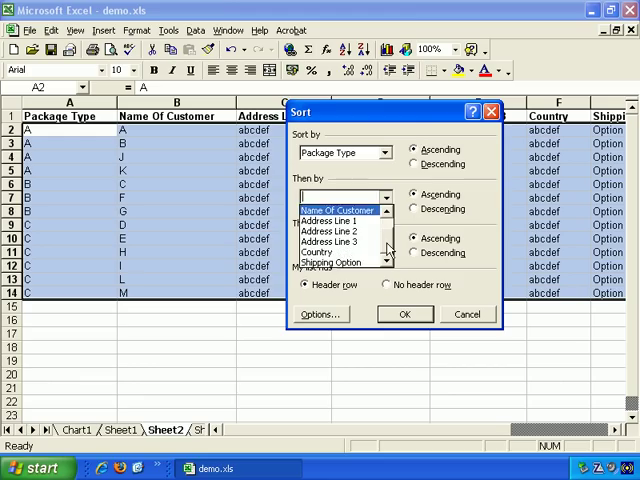
left_click(333, 251)
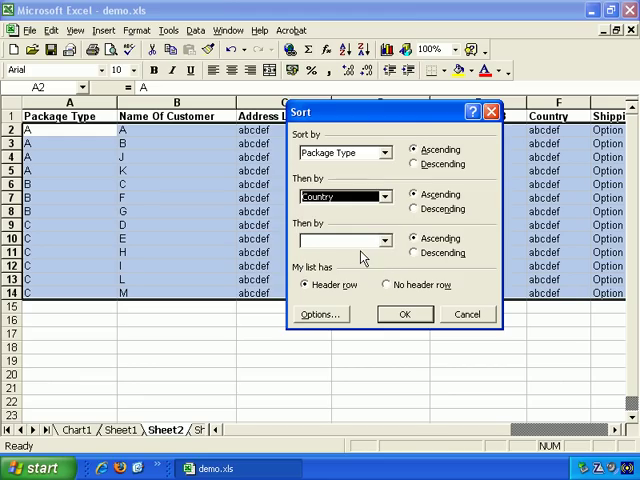
left_click(383, 240)
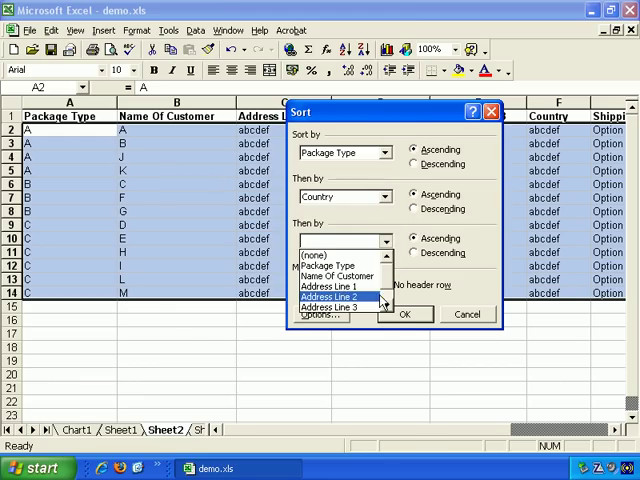
scroll("down", 3)
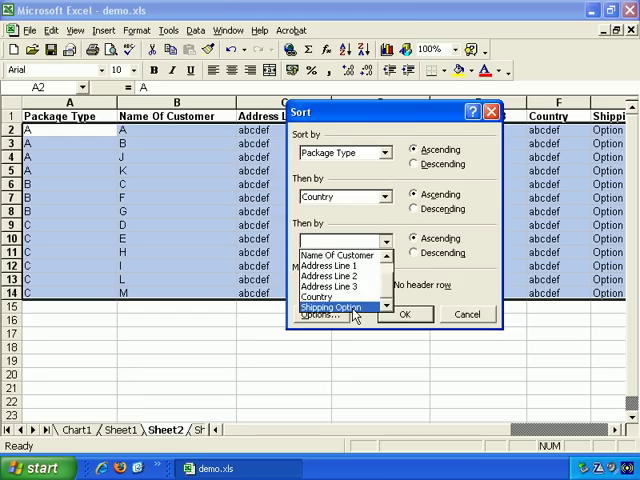
left_click(345, 306)
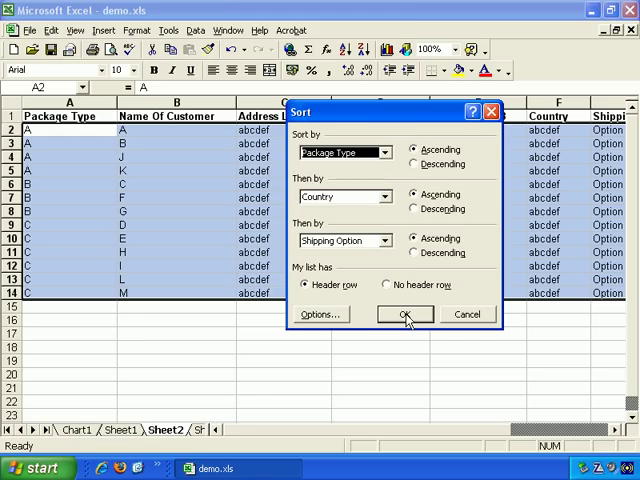
left_click(404, 314)
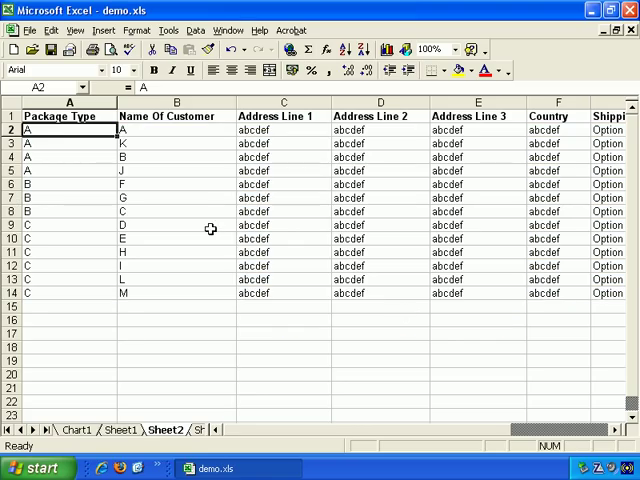
mouse_move(150, 166)
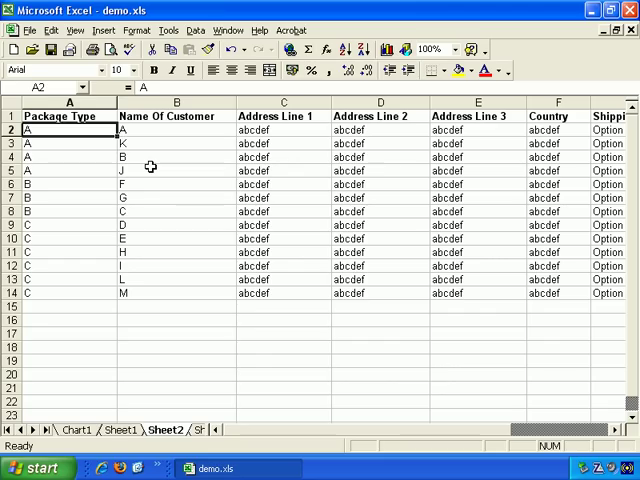
left_click(68, 212)
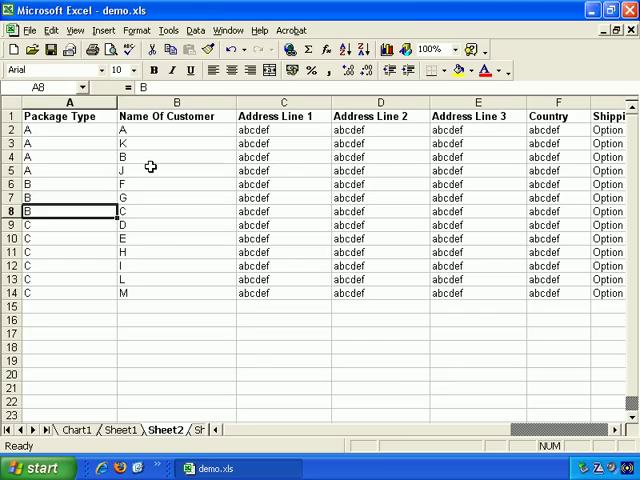
left_click(65, 265)
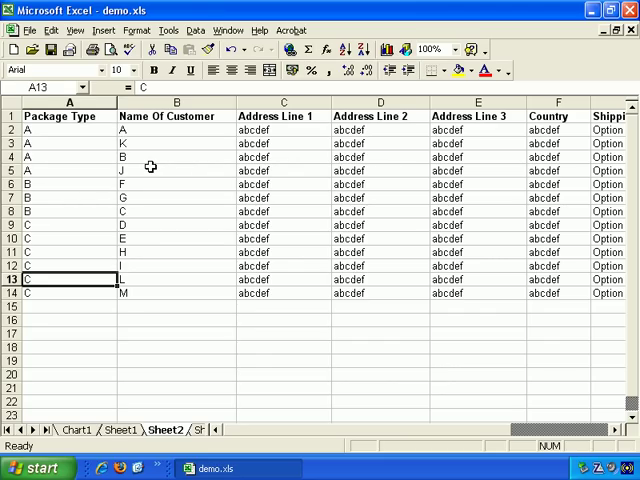
mouse_move(266, 108)
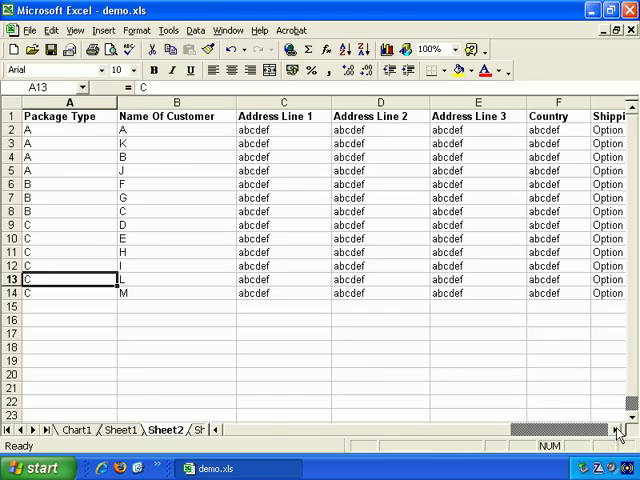
scroll("right", 3)
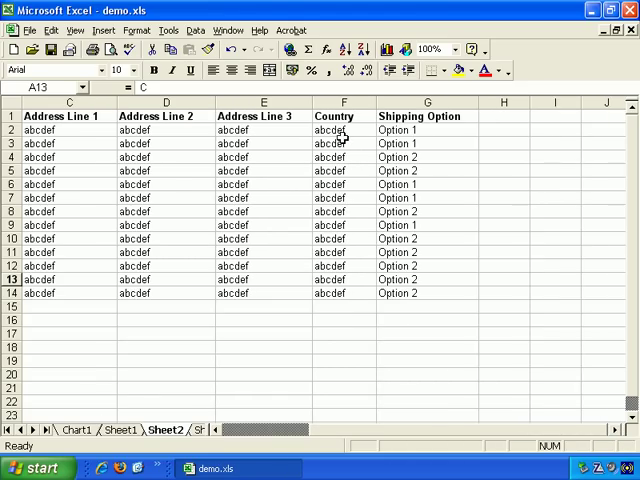
left_click_drag(343, 130, 343, 267)
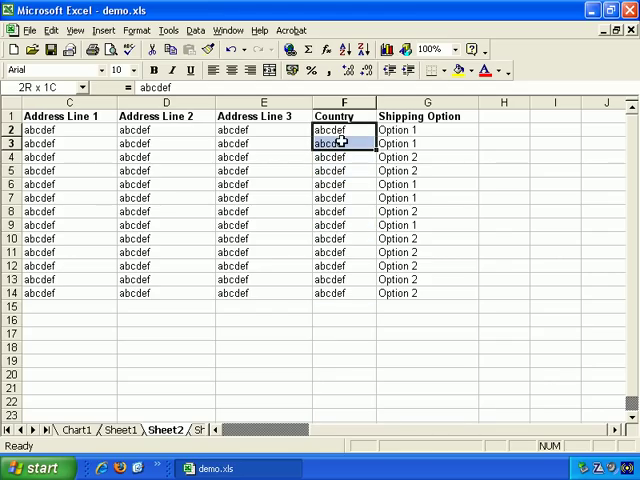
left_click_drag(347, 130, 347, 293)
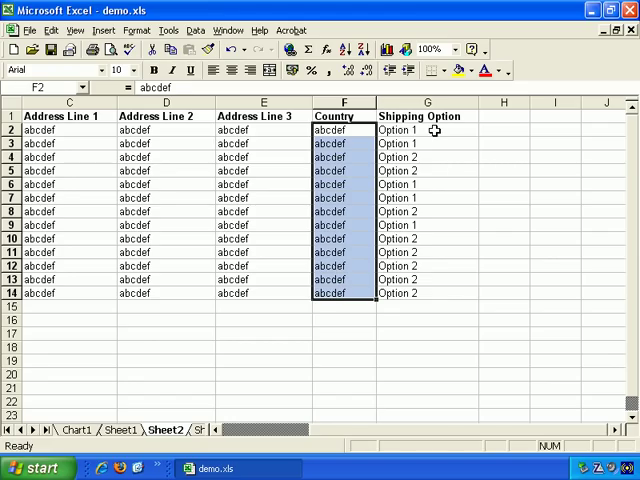
left_click(428, 130)
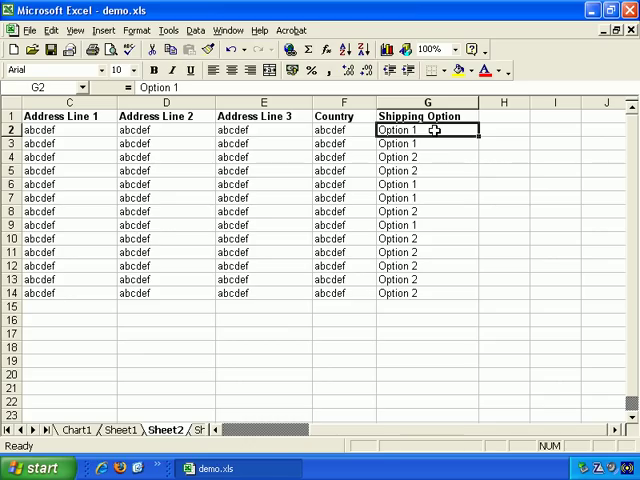
mouse_move(289, 237)
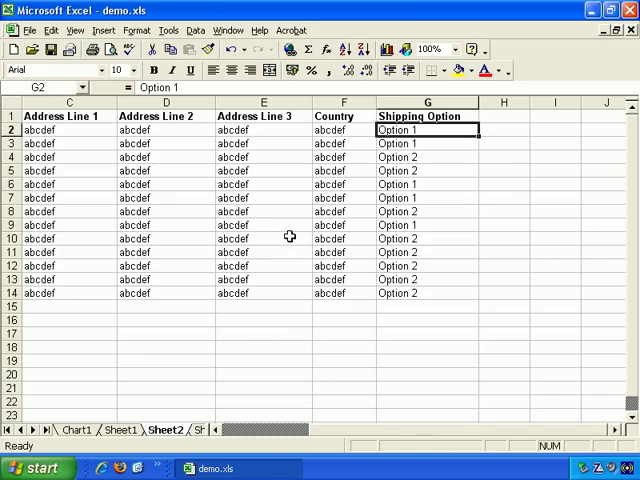
mouse_move(506, 201)
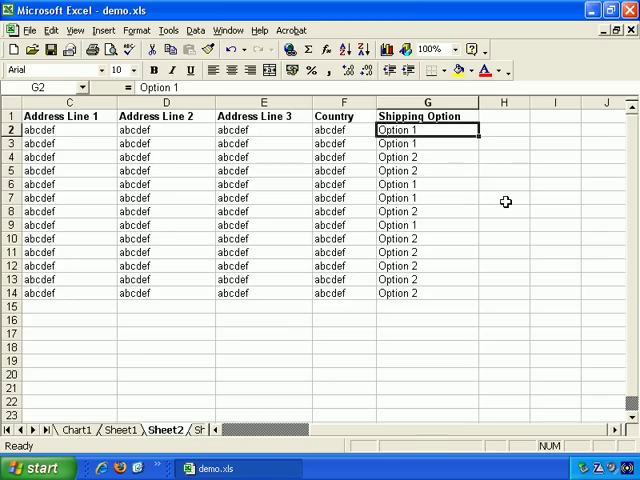
mouse_move(506, 202)
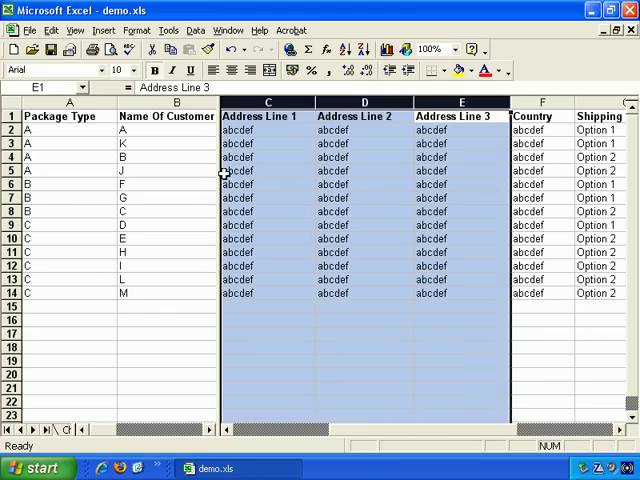
- Split the window after column A and scroll the right pane to Shipping Option
left_click(268, 156)
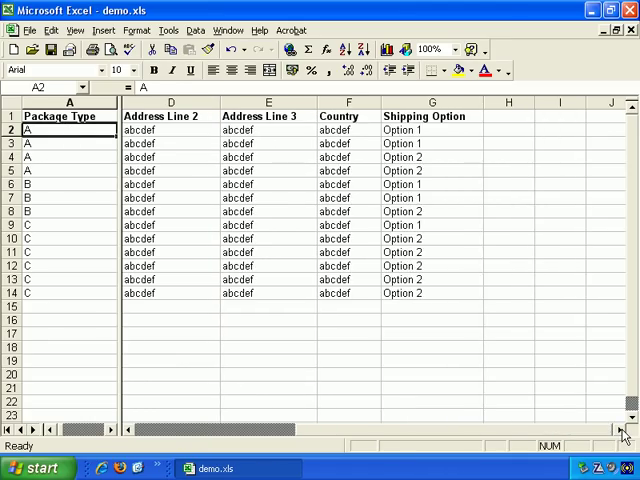
scroll("right", 3)
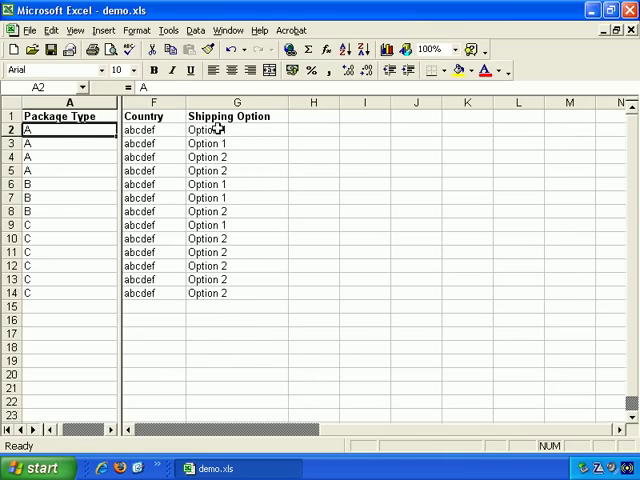
left_click(237, 128)
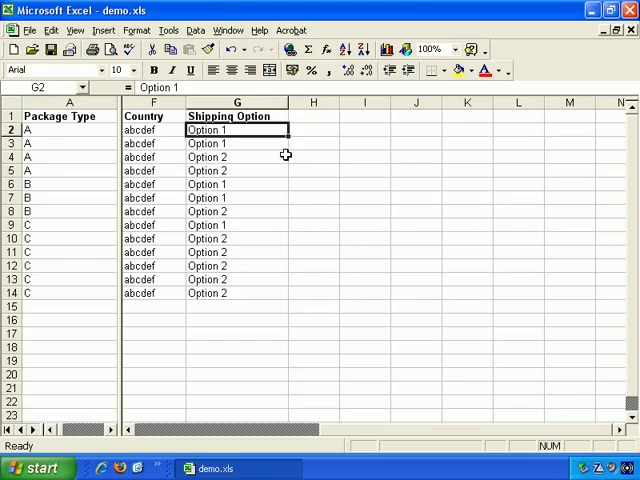
left_click(237, 184)
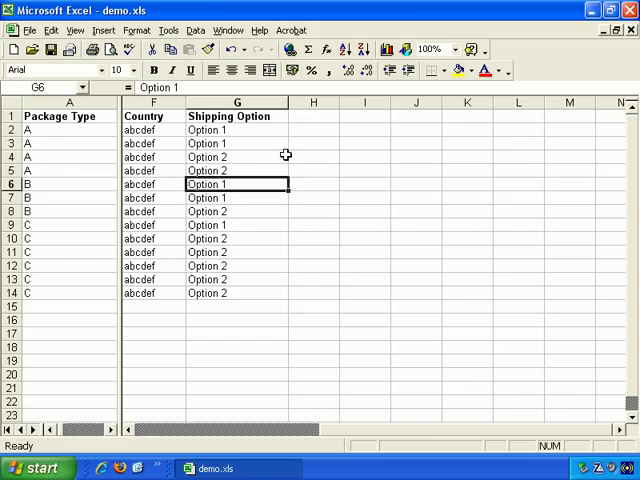
- Select the package type C rows and review the Country values in column F
left_click(7, 184)
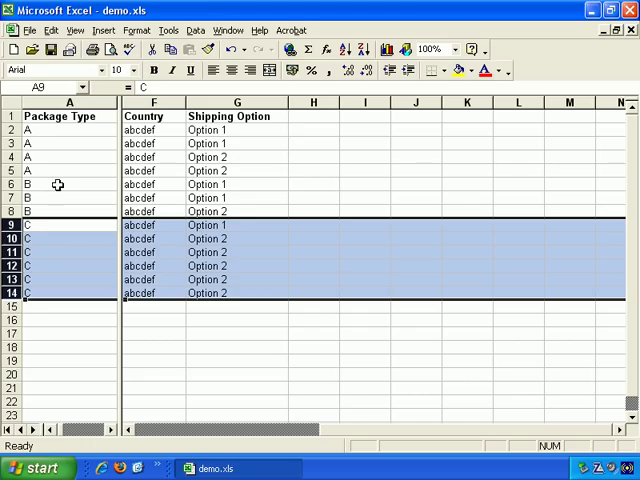
left_click(158, 130)
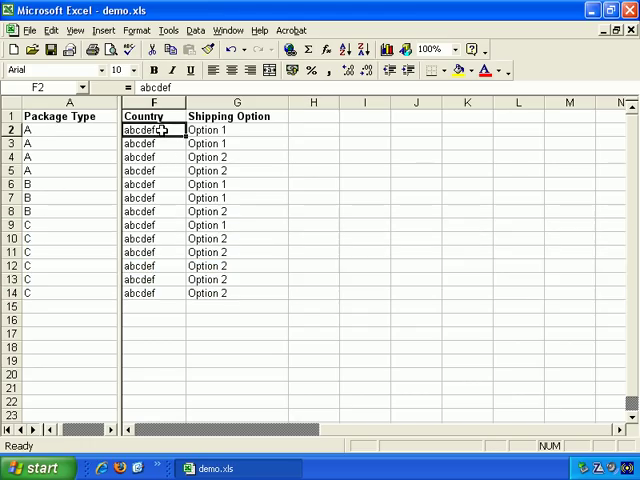
left_click_drag(147, 128, 147, 307)
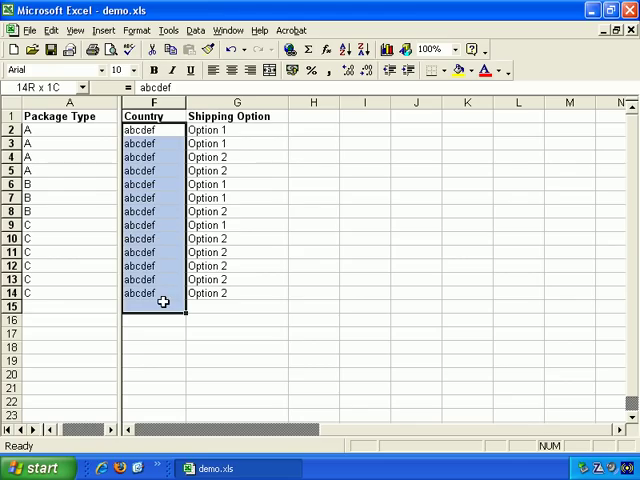
left_click(146, 293)
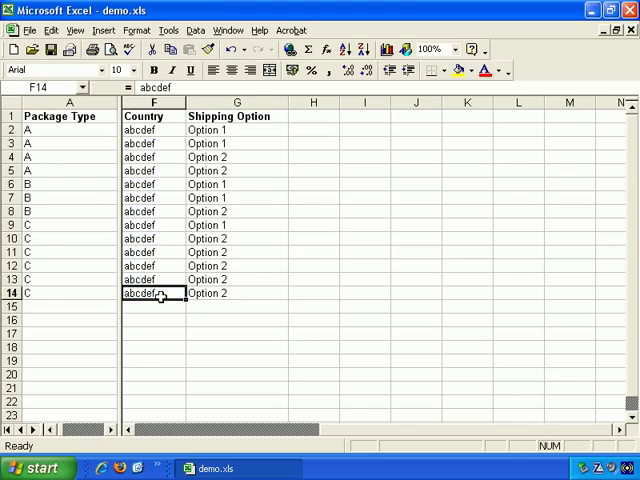
mouse_move(233, 177)
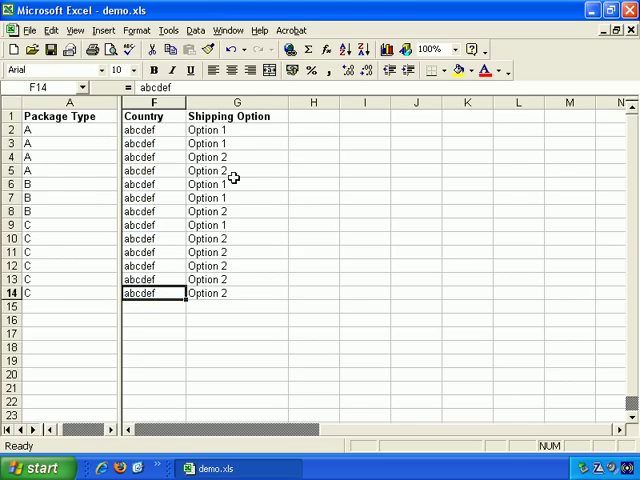
mouse_move(218, 180)
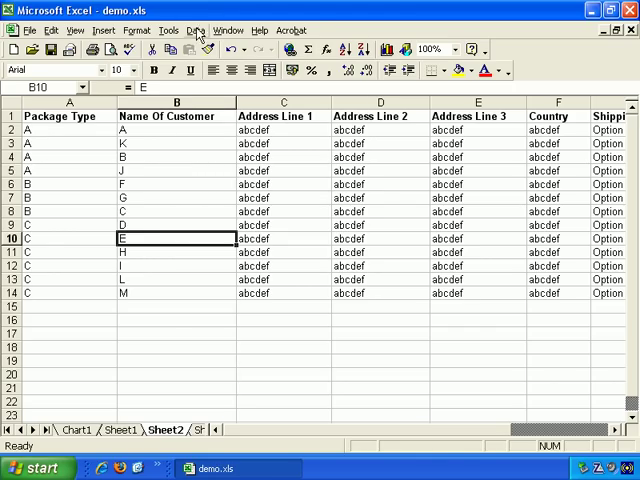
left_click(194, 30)
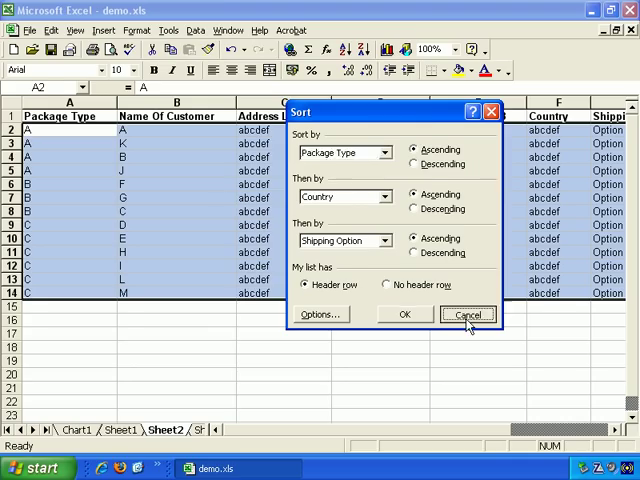
left_click(466, 315)
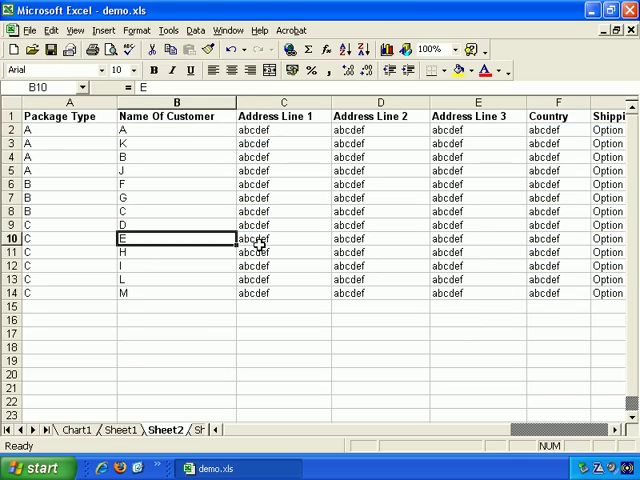